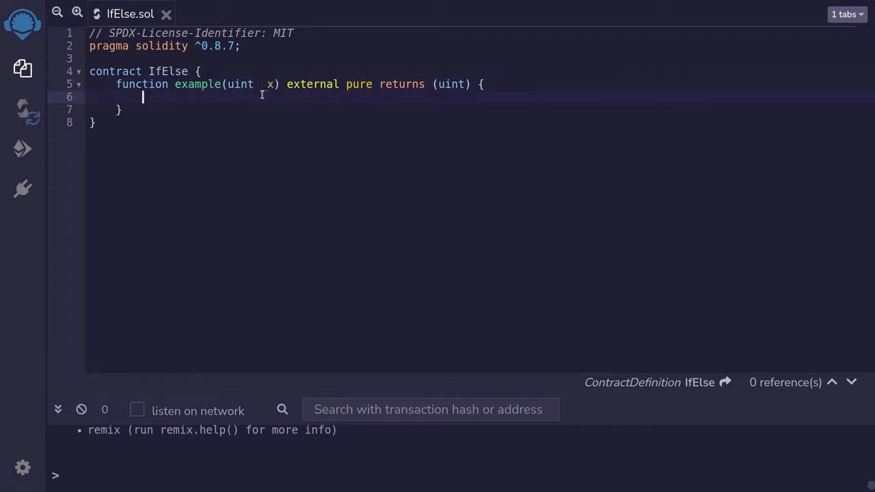
Step: Write the if (_x < 10) / else if (_x < 20) / else chain returning 1, 2, 3
{"action": "type", "text": "if (_x <"}
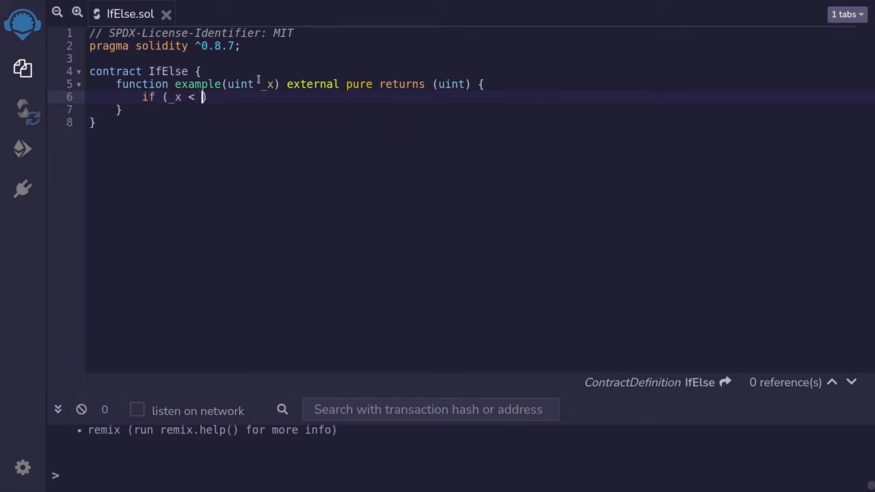
{"action": "type", "text": "10"}
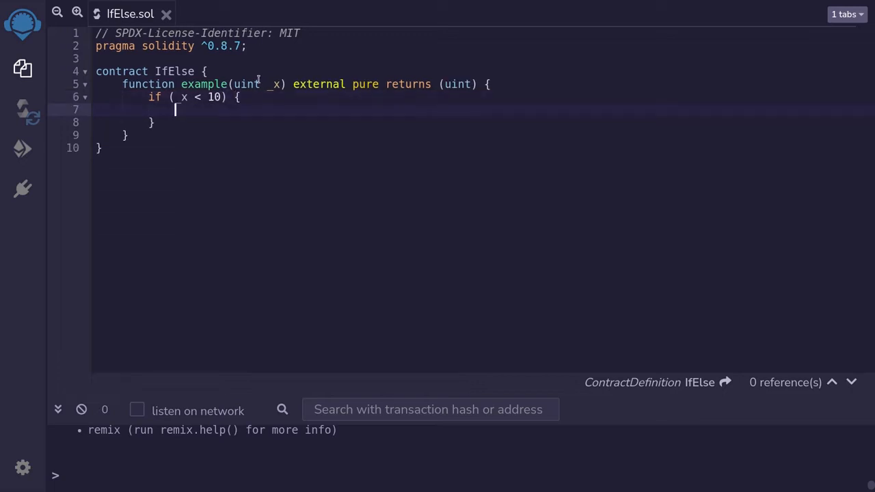
{"action": "type", "text": "return 1;"}
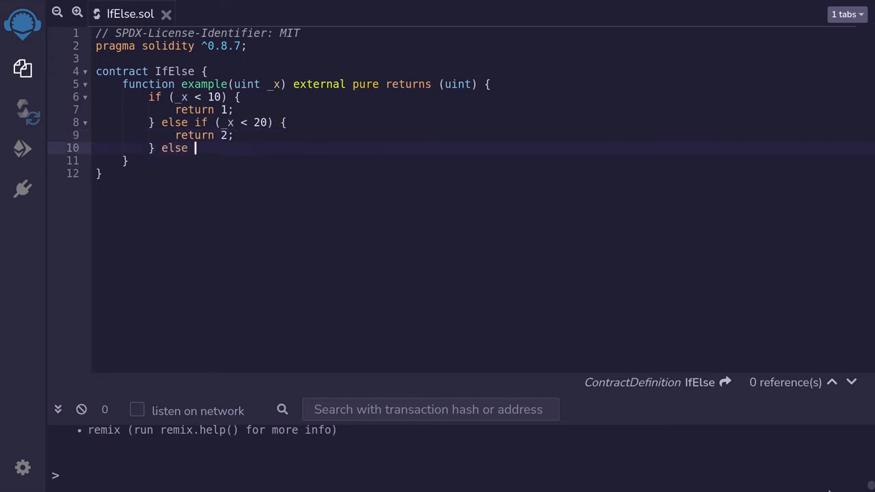
{"action": "type", "text": "{"}
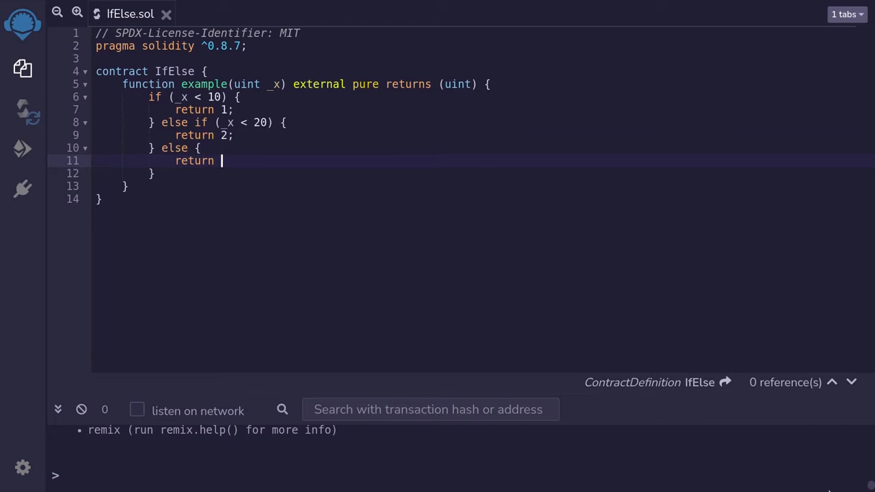
{"action": "type", "text": "3;"}
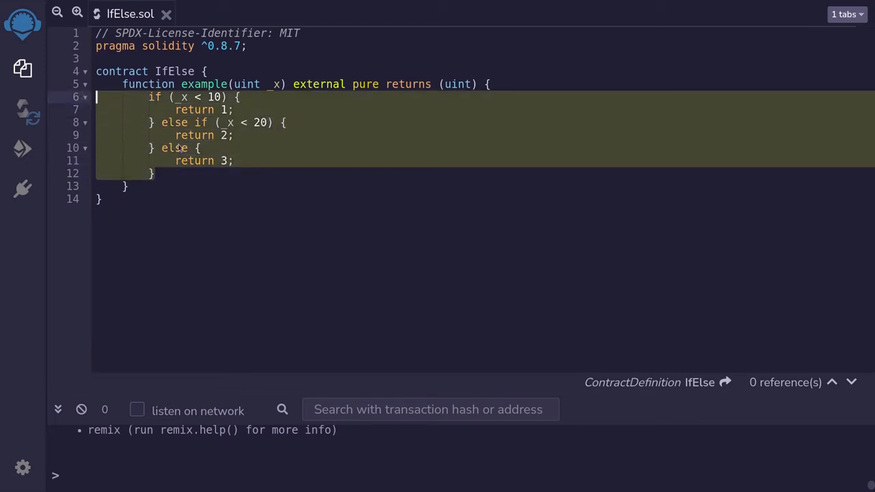
Step: Place the cursor below example() to start writing the ternary function
{"action": "left_click", "coordinate": [163, 148]}
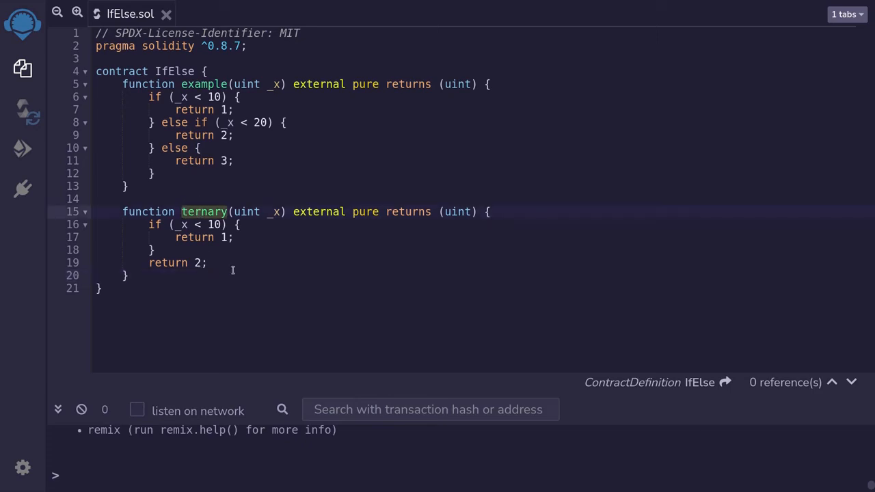
Step: Select lines 16–19 of ternary's if-based body and comment them out
{"action": "left_click_drag", "start_coordinate": [148, 225], "coordinate": [206, 263]}
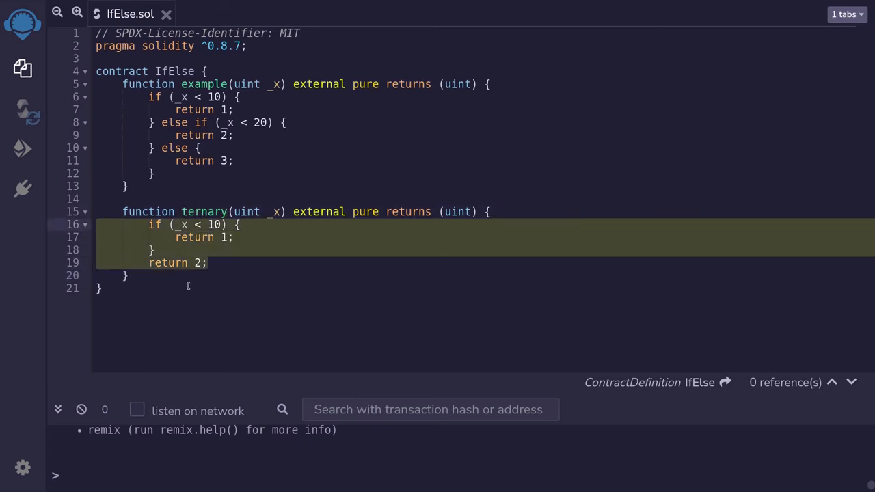
{"action": "left_click", "coordinate": [208, 224]}
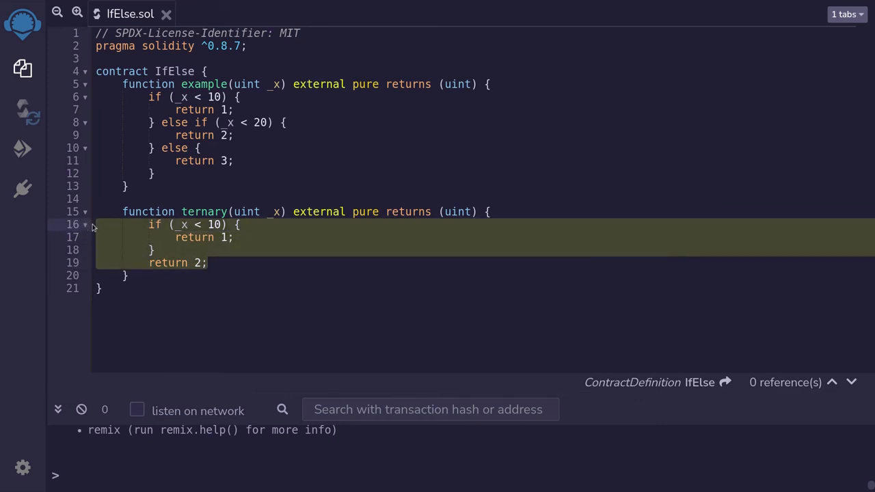
{"action": "key", "text": "Ctrl+/"}
{"action": "type", "text": "return"}
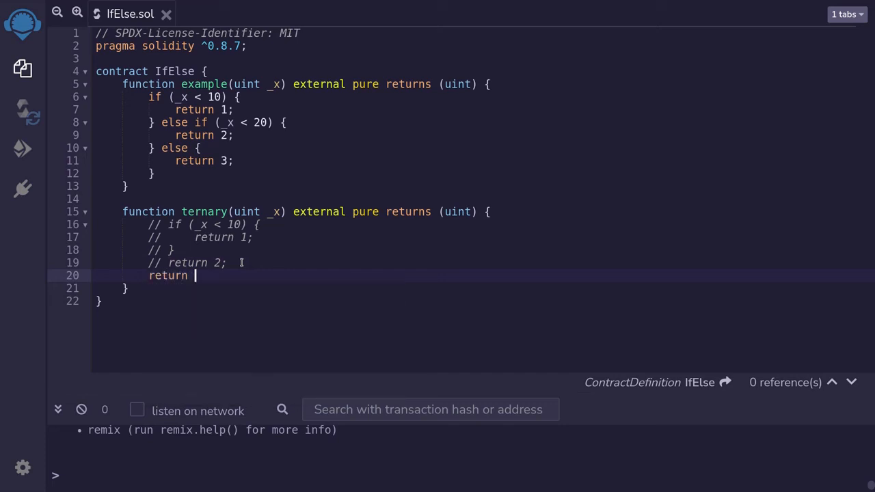
Step: Add the statement return _x < 10 ? 1 : 2; below the commented lines
{"action": "type", "text": "_x <"}
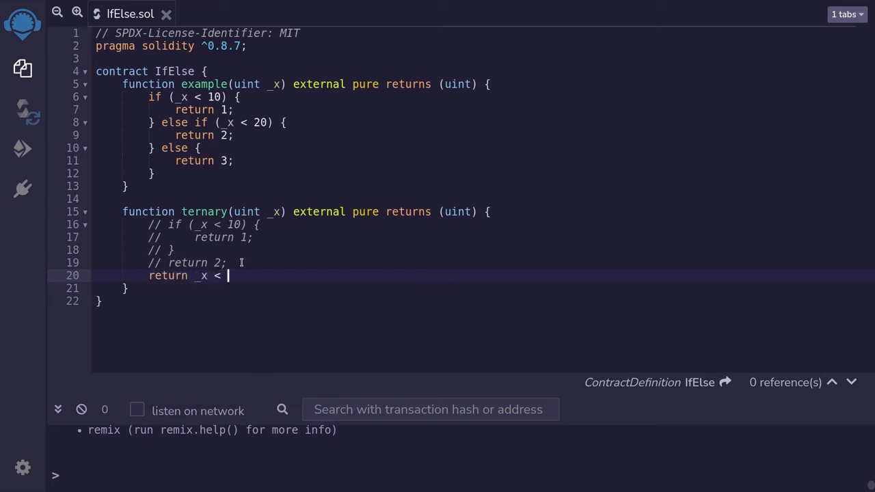
{"action": "type", "text": "10 ?"}
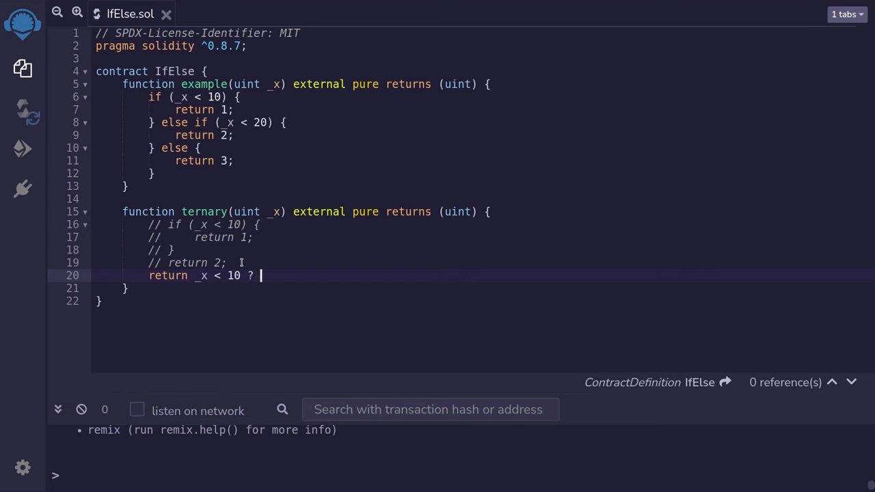
{"action": "type", "text": "1 :"}
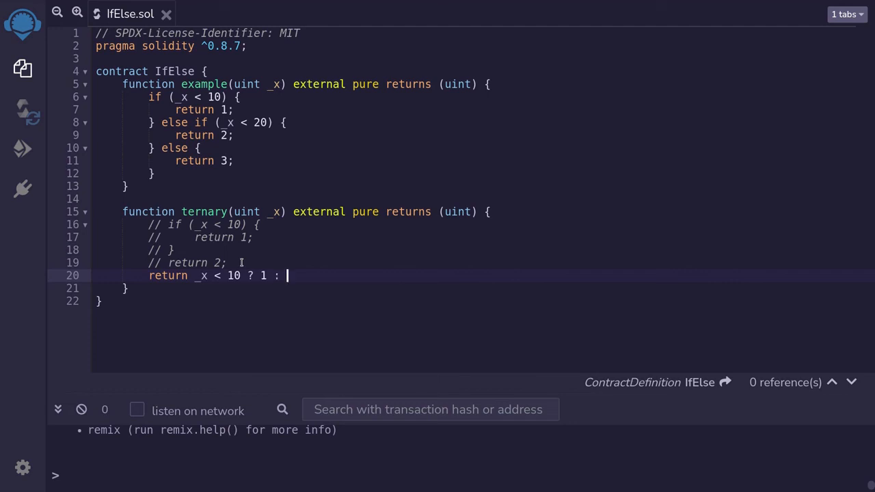
{"action": "type", "text": "2;"}
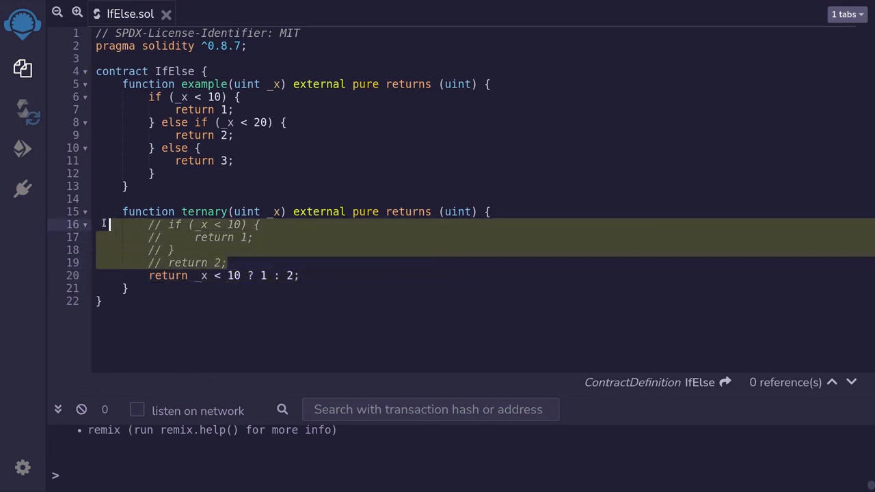
{"action": "mouse_move", "coordinate": [225, 244]}
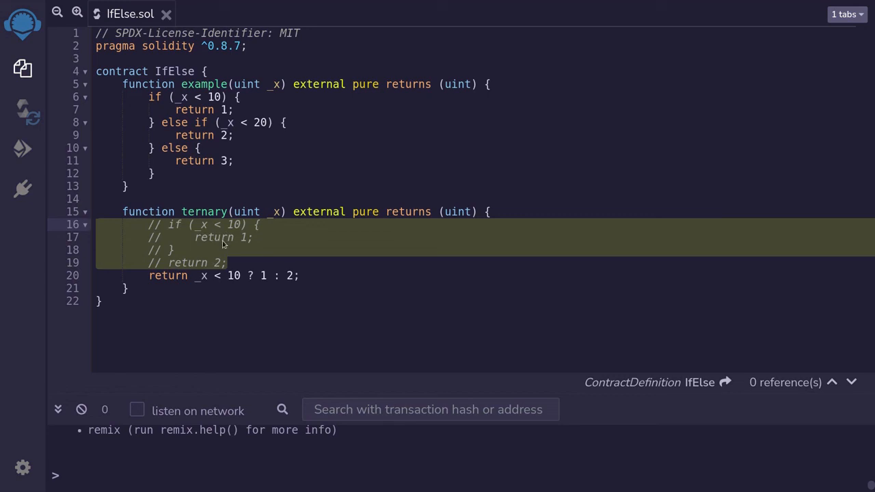